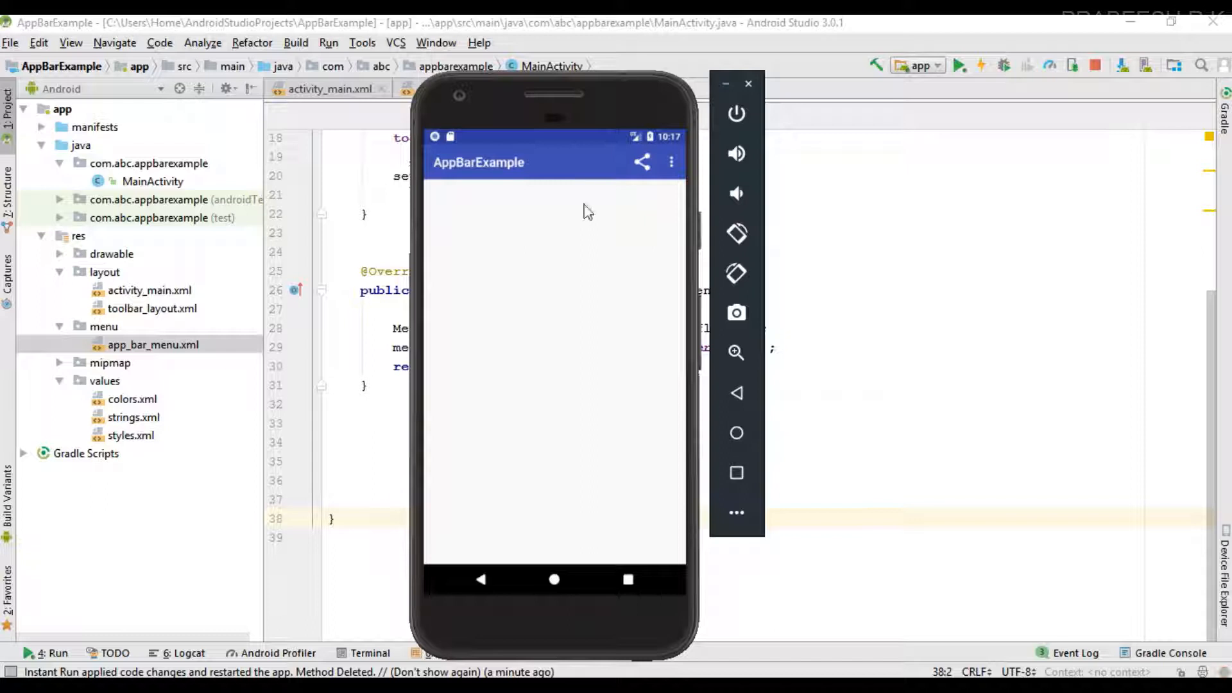
{"action": "mouse_move", "coordinate": [644, 200]}
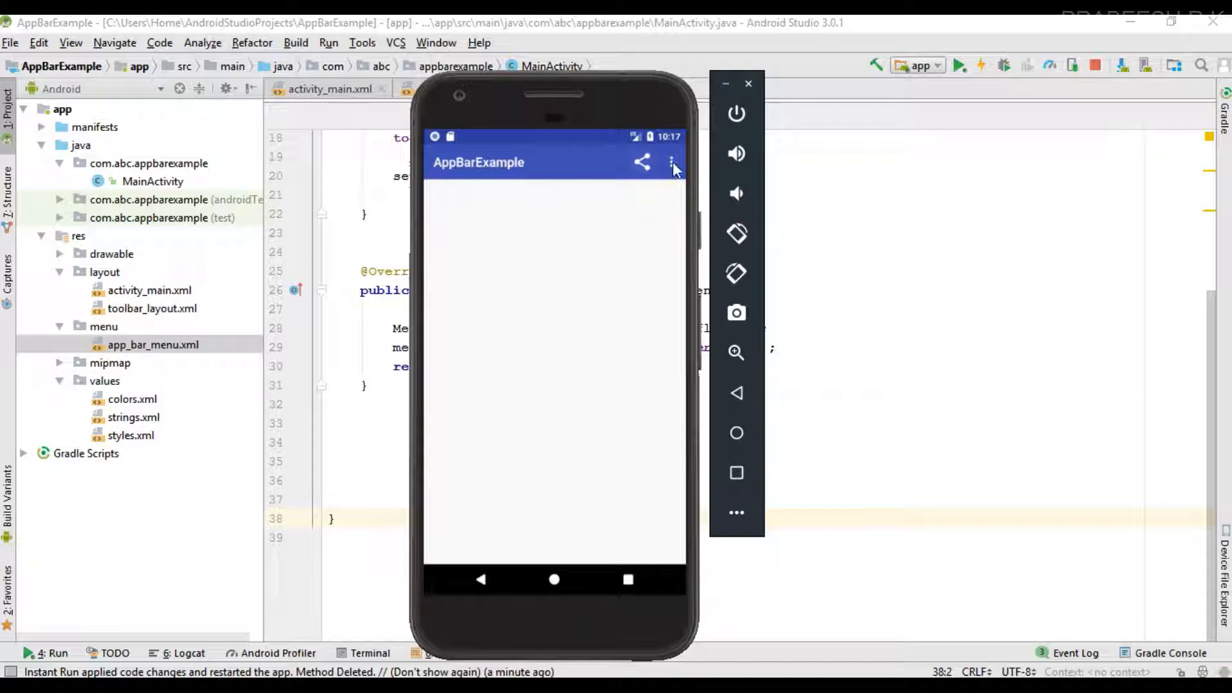
Step: Try the overflow dots in the emulator's app bar before returning to MainActivity
{"action": "left_click", "coordinate": [673, 163]}
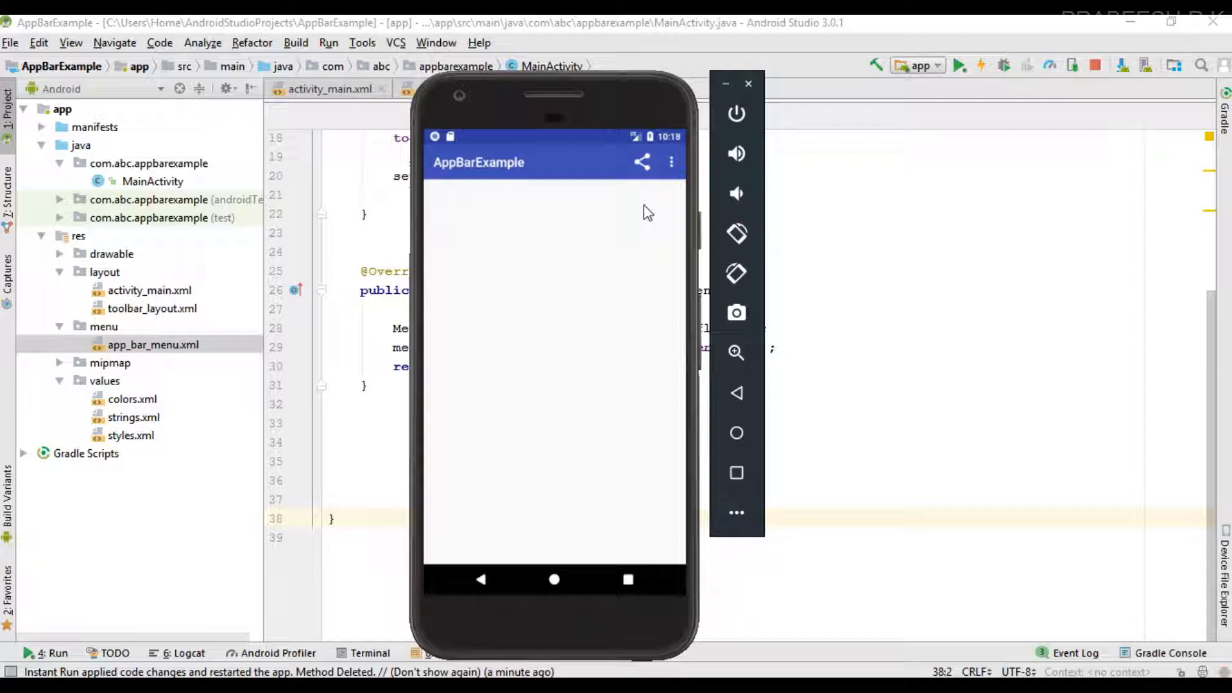
{"action": "mouse_move", "coordinate": [538, 196]}
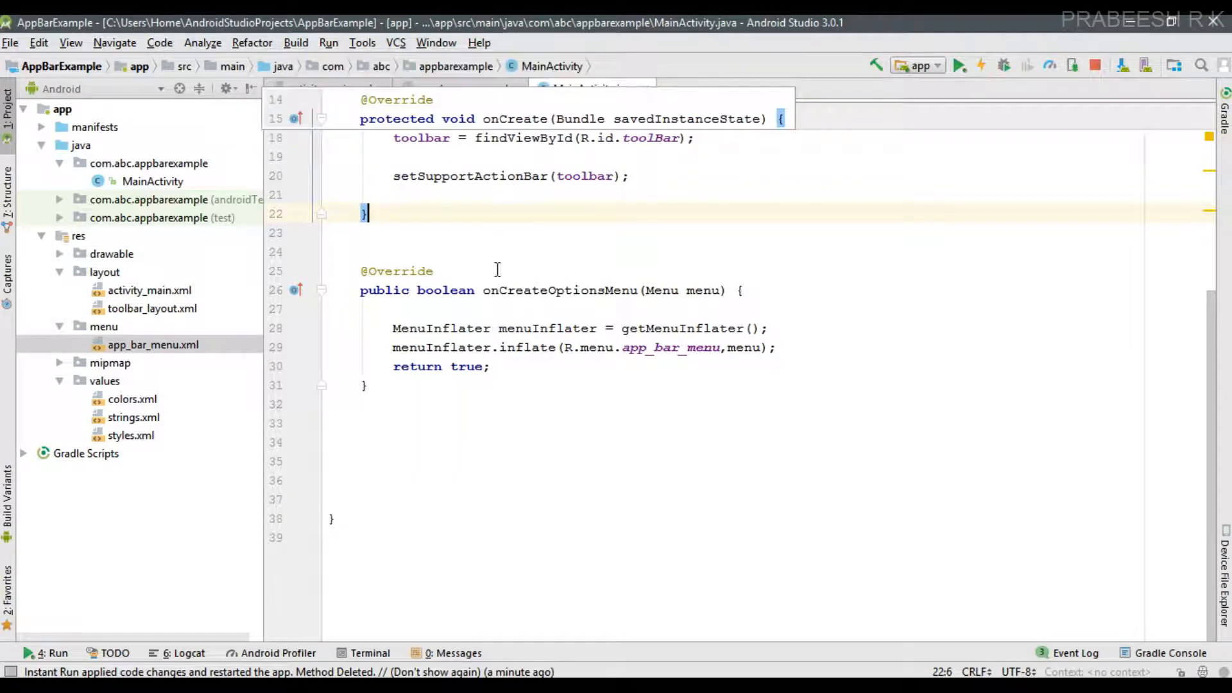
Step: Generate the onOptionsItemSelected override stub below onCreateOptionsMenu via the onOp completion
{"action": "left_click", "coordinate": [363, 385]}
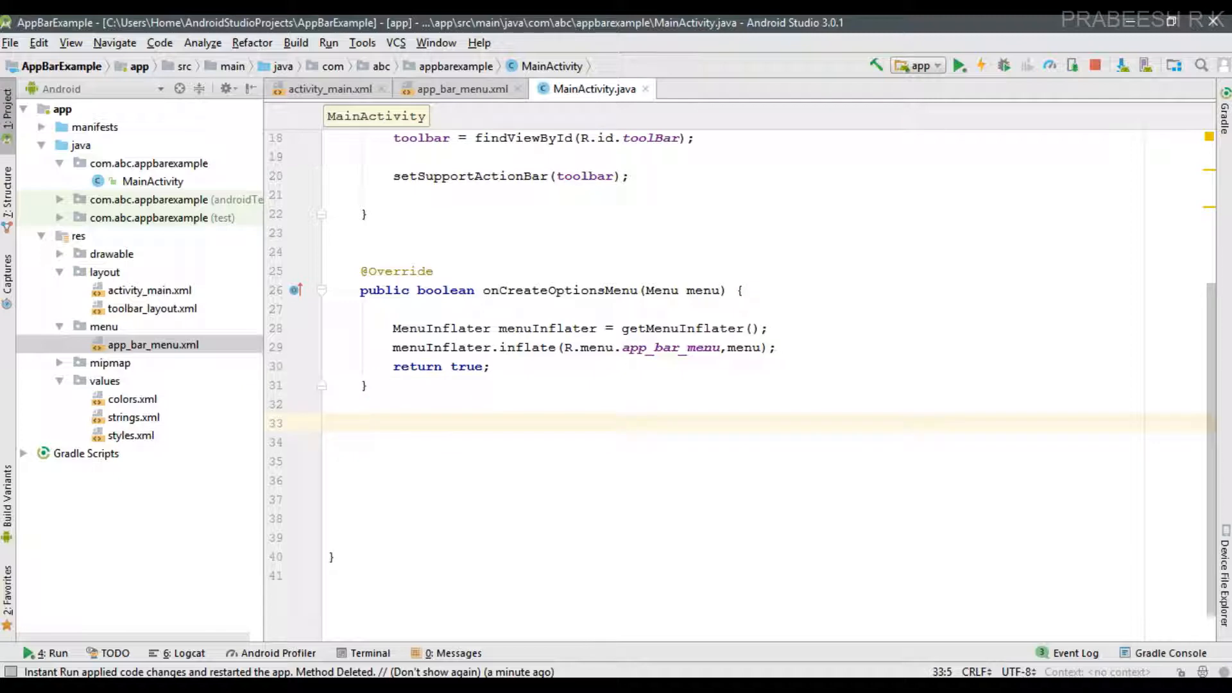
{"action": "type", "text": "o"}
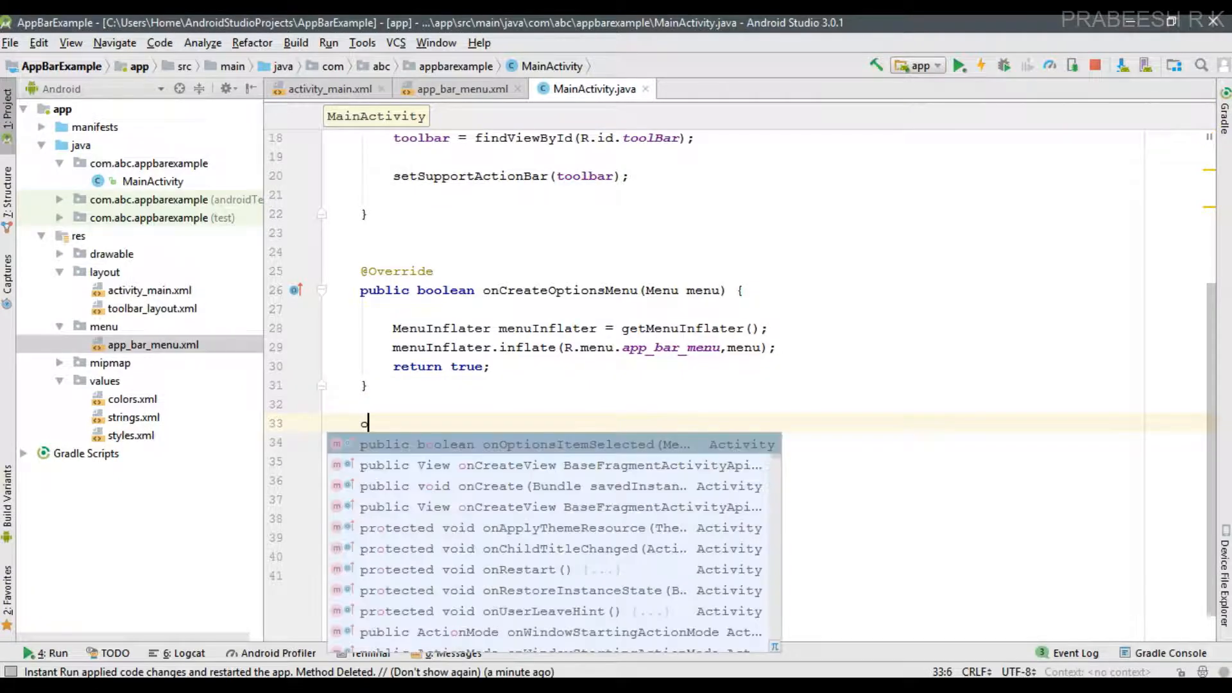
{"action": "type", "text": "nOp"}
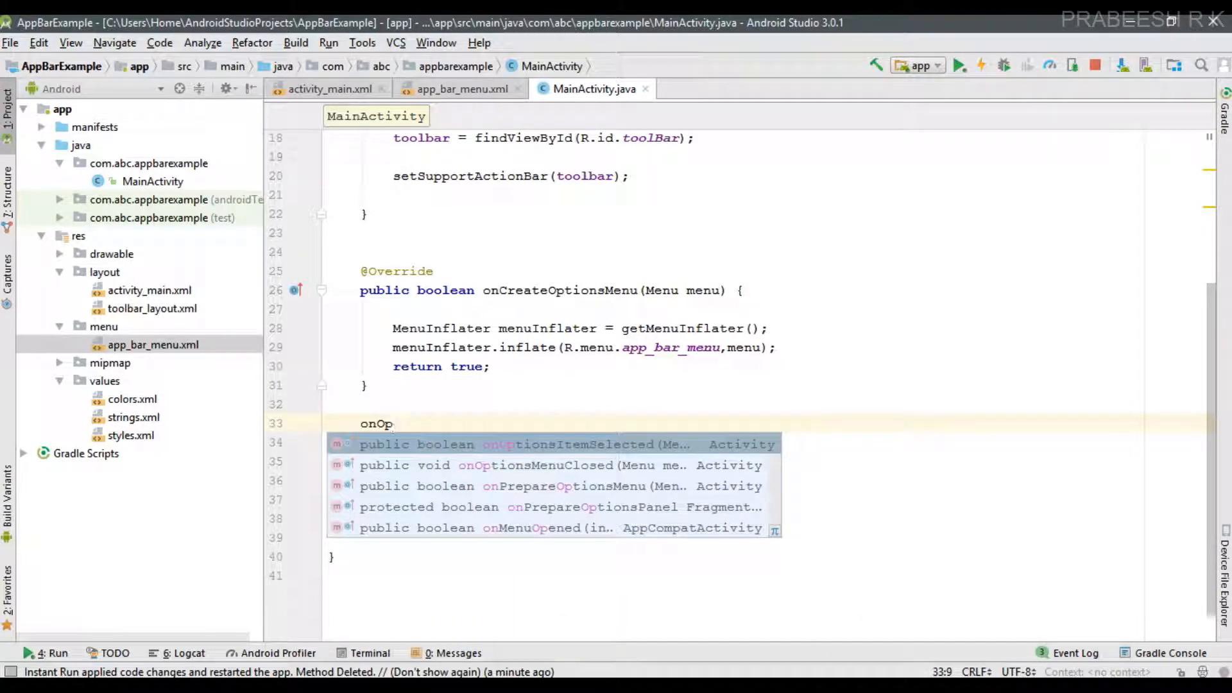
{"action": "left_click", "coordinate": [537, 444]}
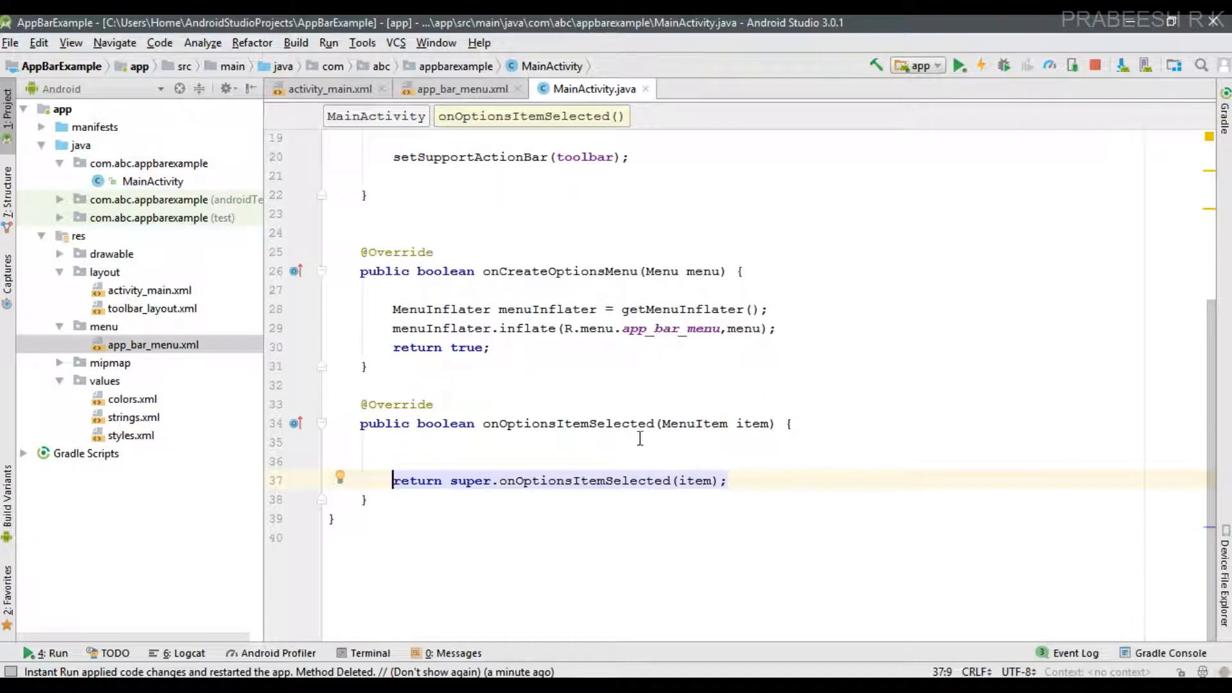
{"action": "mouse_move", "coordinate": [711, 412]}
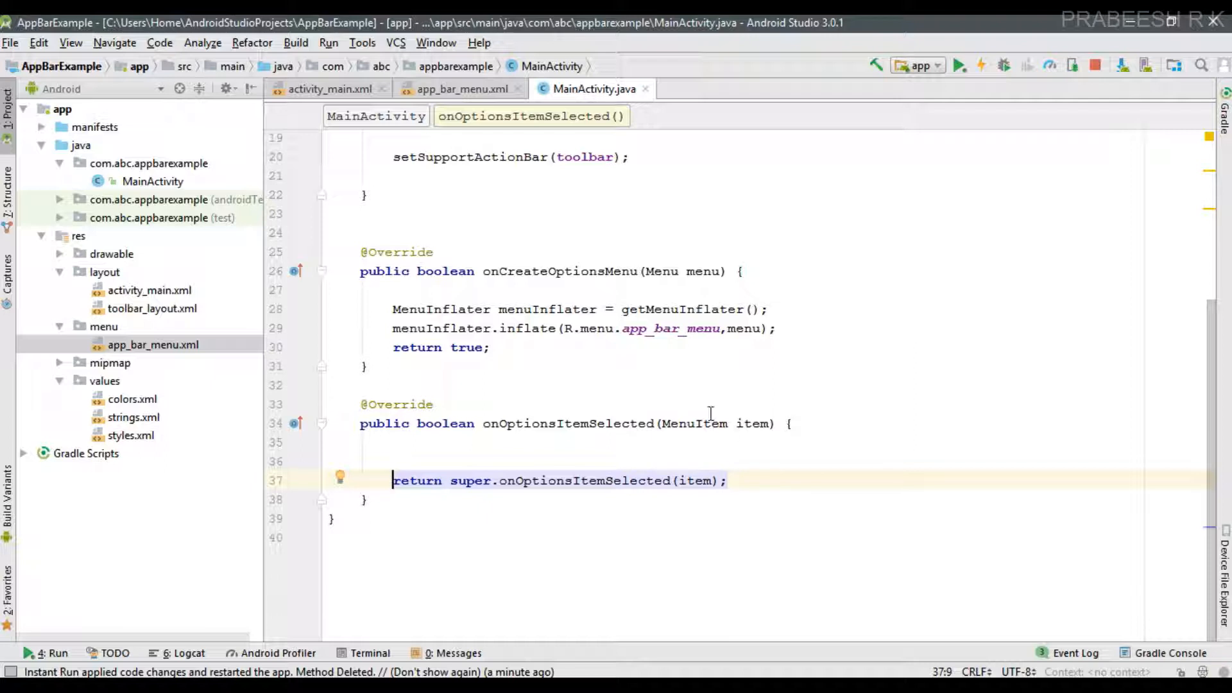
{"action": "mouse_move", "coordinate": [740, 439]}
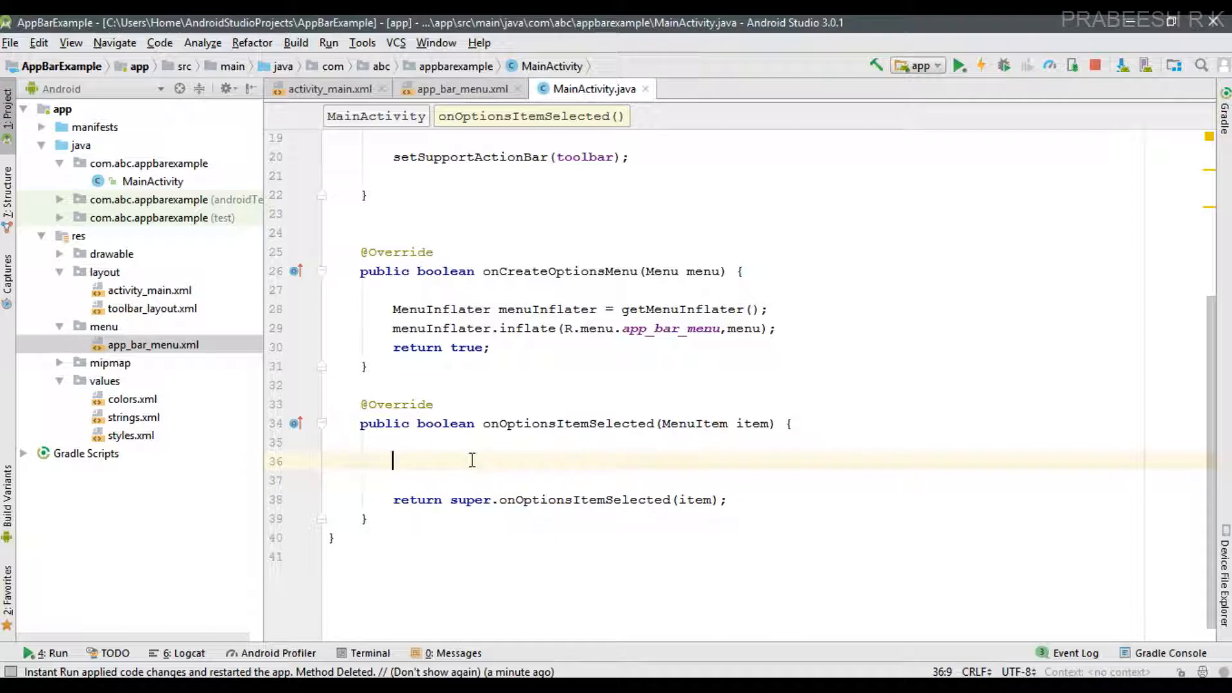
Step: Add a switch (item.getItemId()) block inside onOptionsItemSelected
{"action": "type", "text": "s"}
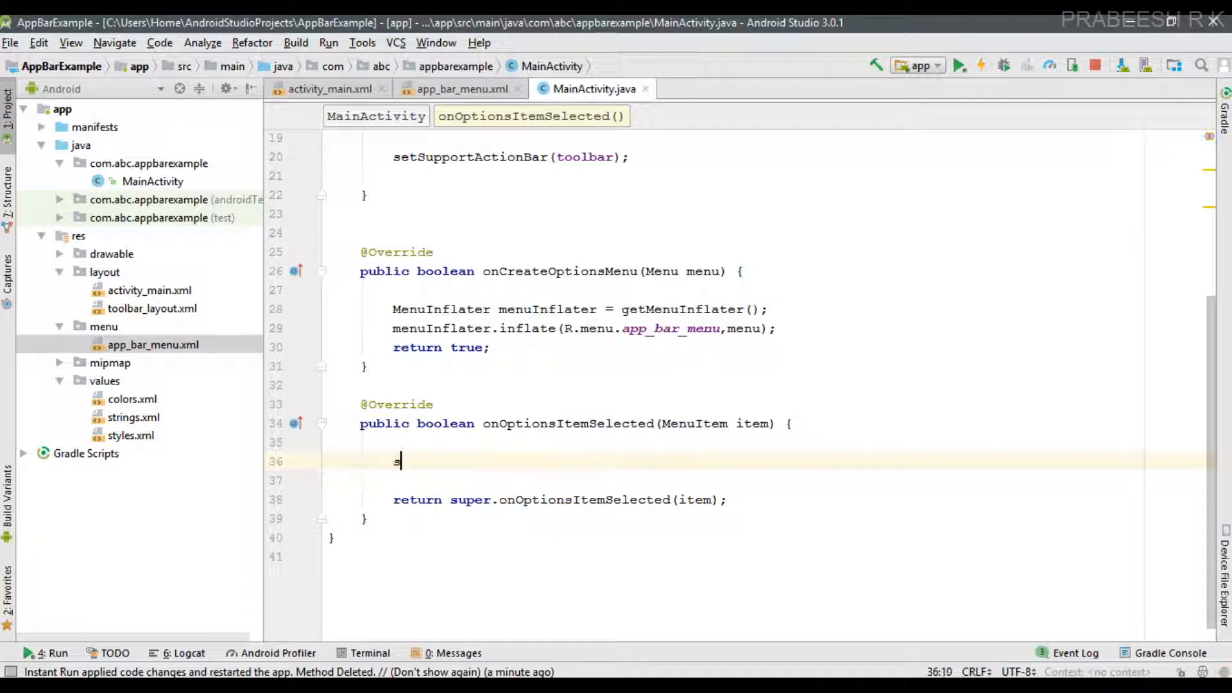
{"action": "type", "text": "switch ()"}
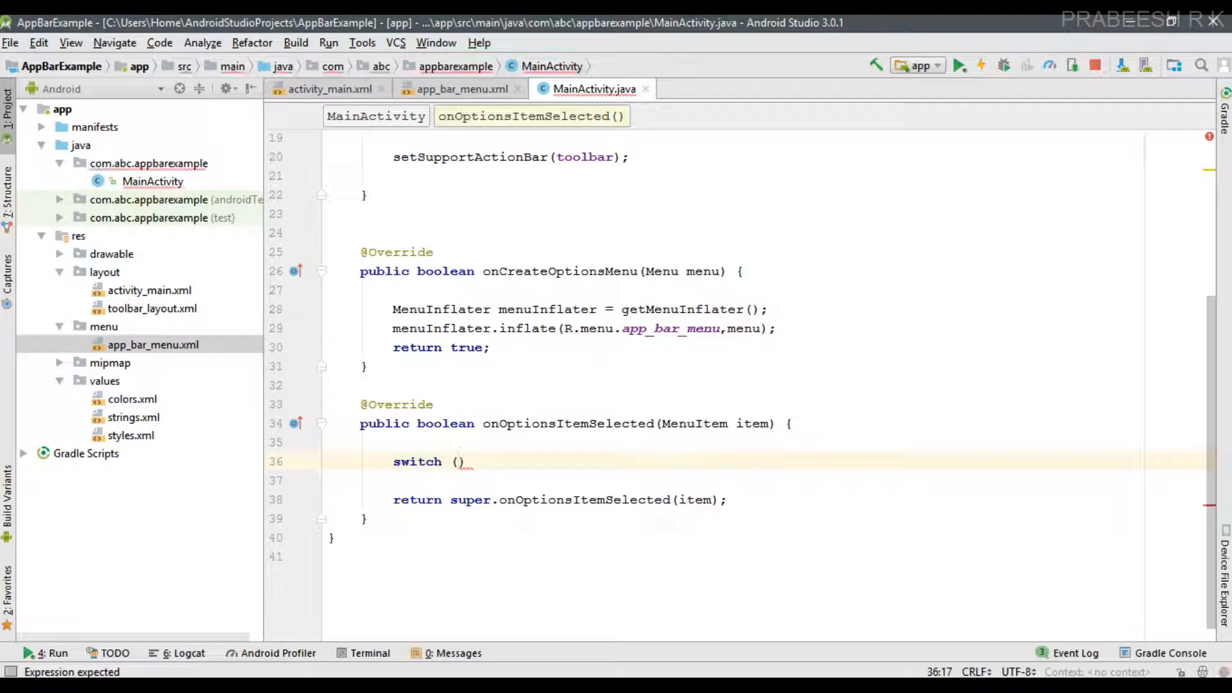
{"action": "type", "text": "item"}
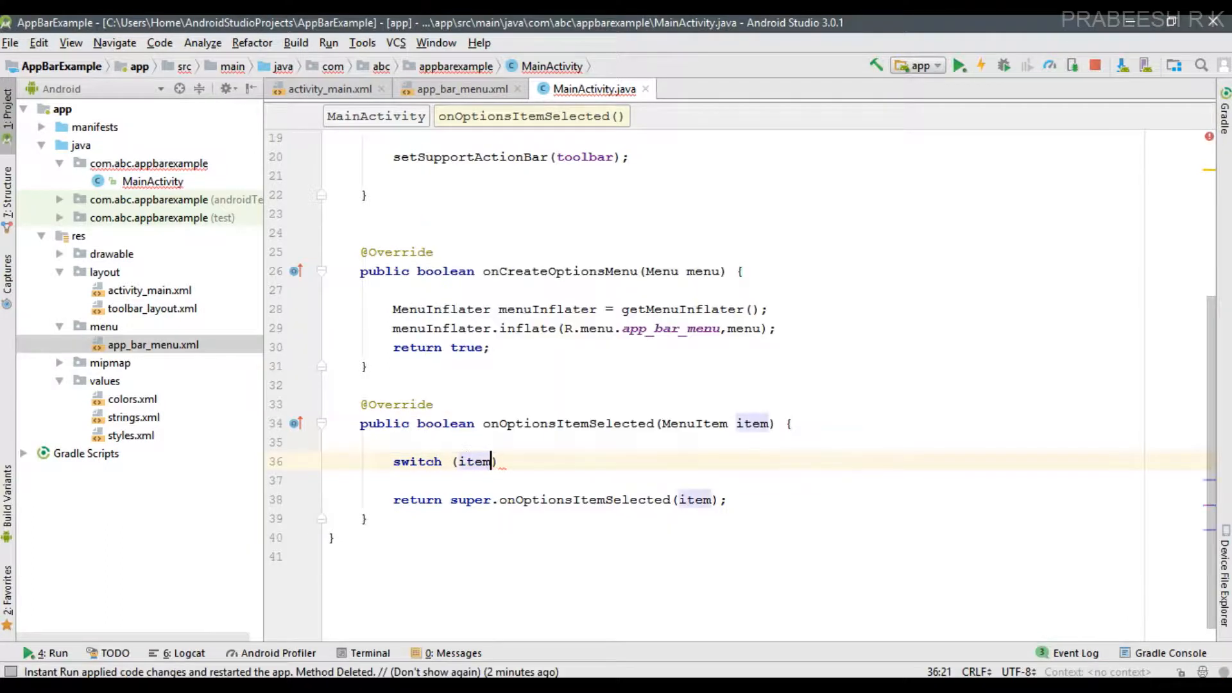
{"action": "type", "text": ".getItemId()"}
{"action": "type", "text": "{"}
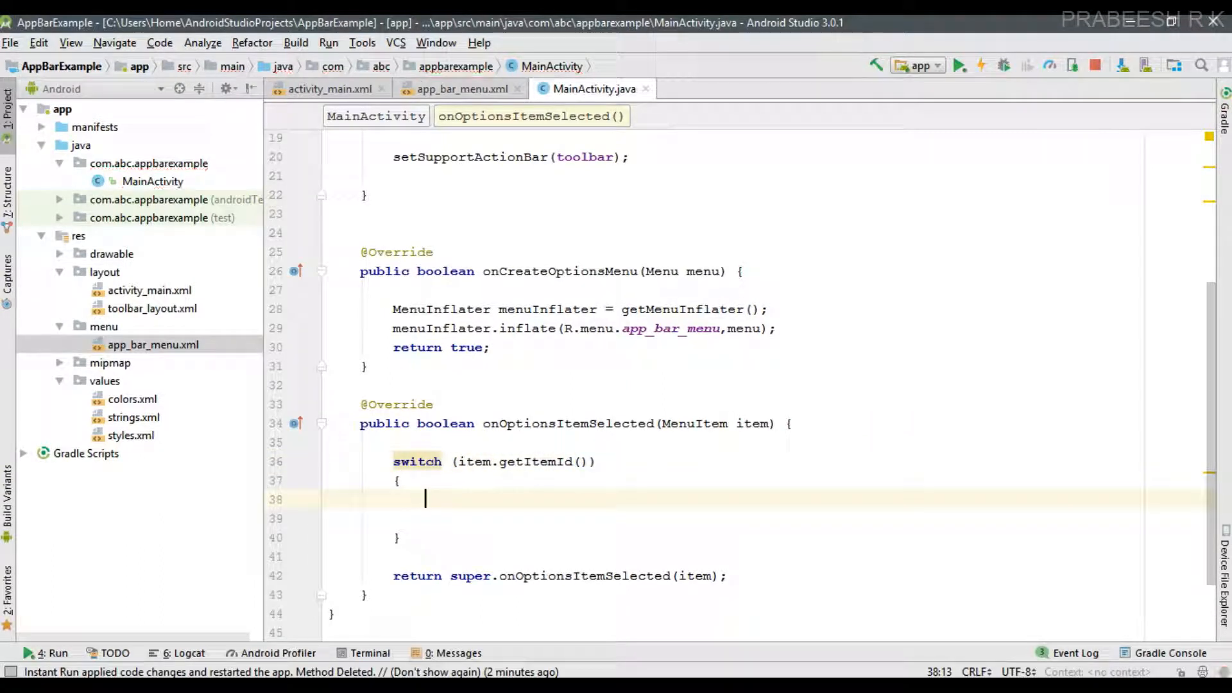
Step: Add the first case R.id.action_share, chosen from completion
{"action": "type", "text": "ca"}
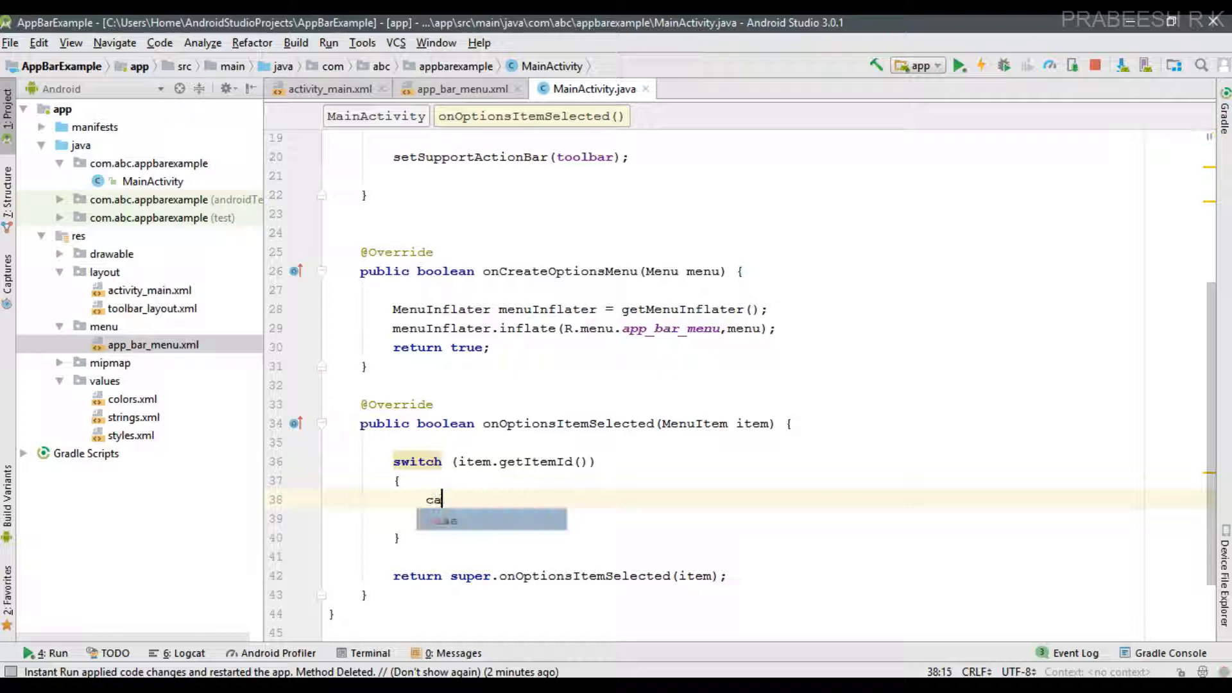
{"action": "type", "text": "se R."}
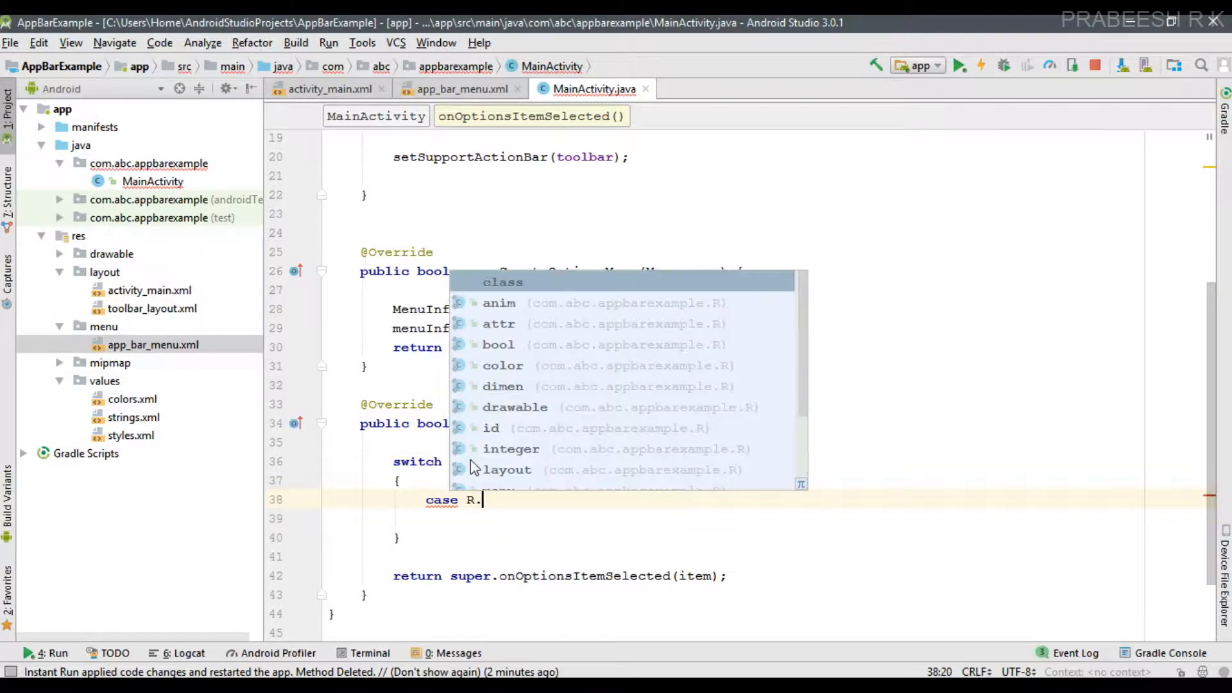
{"action": "type", "text": "id."}
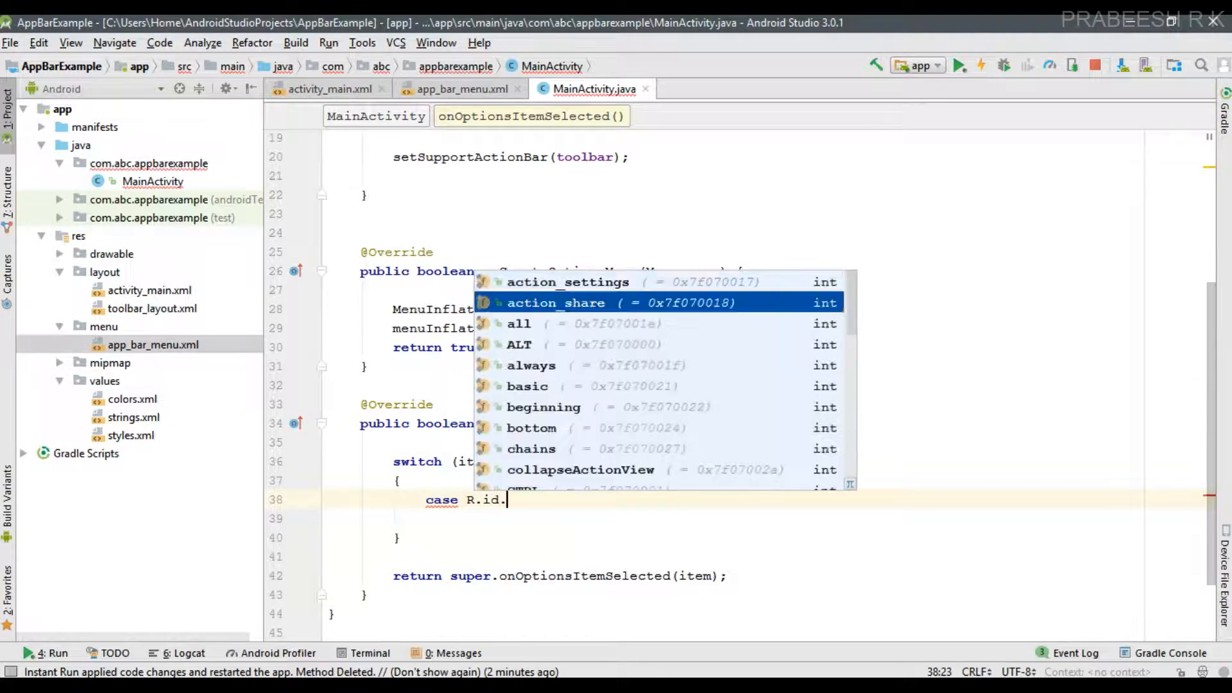
{"action": "left_click", "coordinate": [555, 303]}
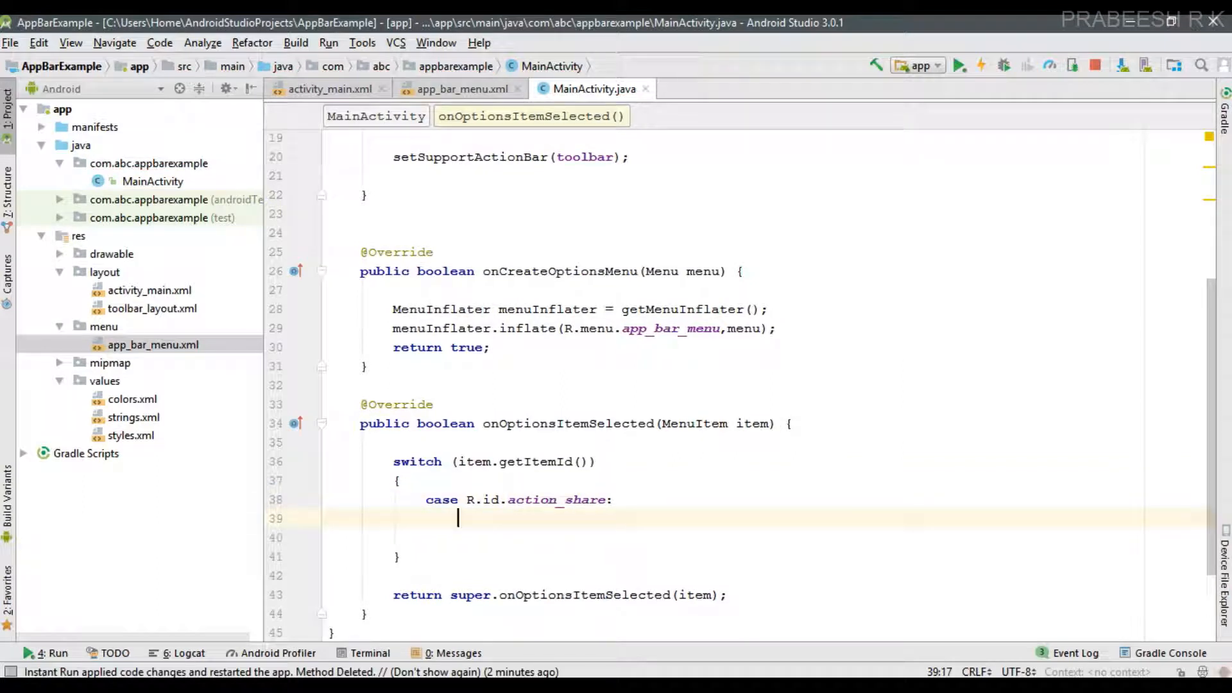
Step: Show a Toast.makeText(this, "Share option selected...", Toast.LENGTH_SHORT).show() in the share case
{"action": "type", "text": "Toast"}
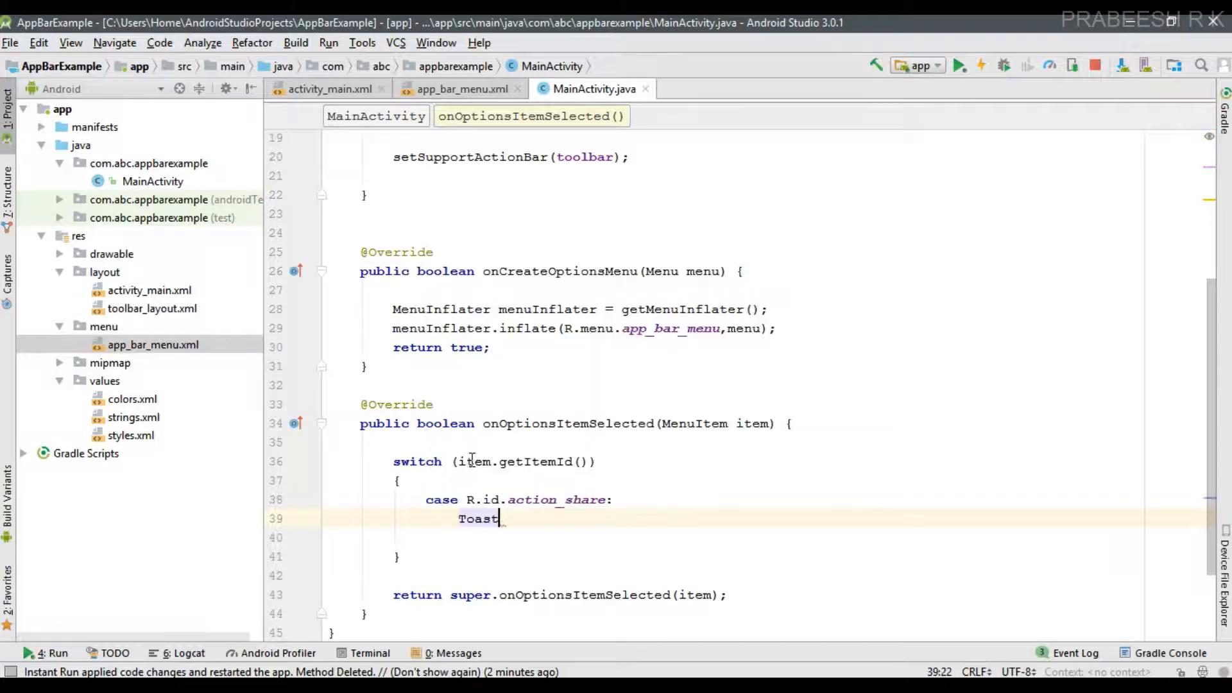
{"action": "type", "text": ".makeText()"}
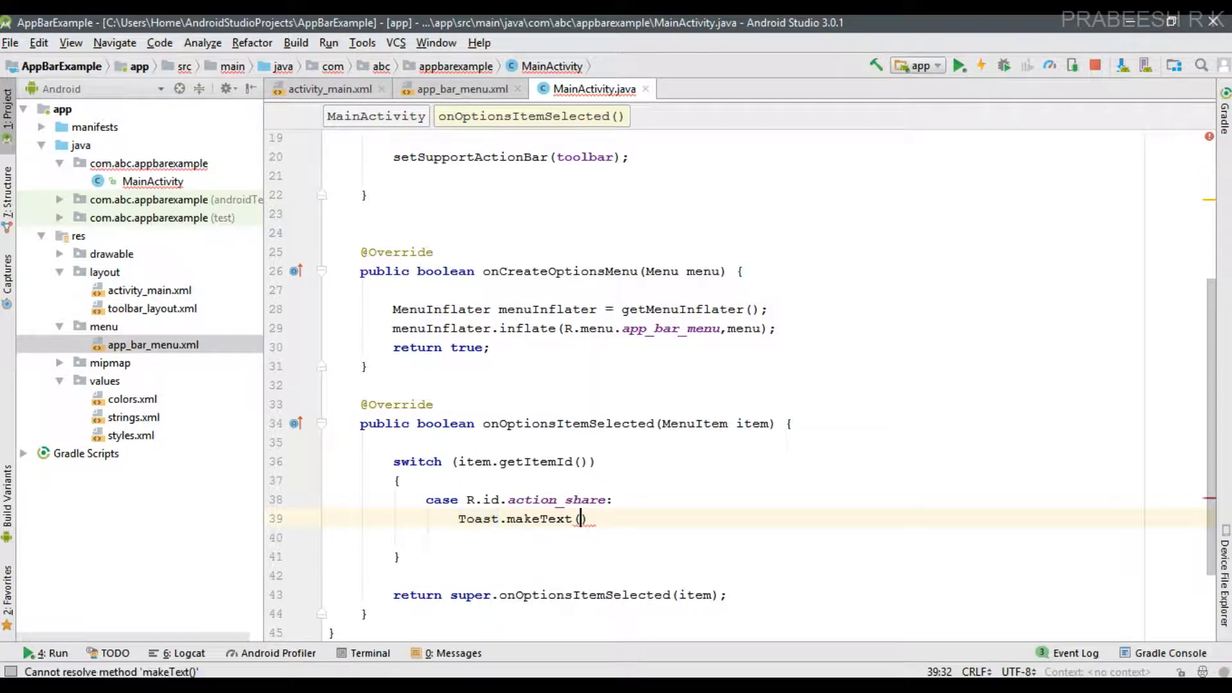
{"action": "type", "text": "this,\"S"}
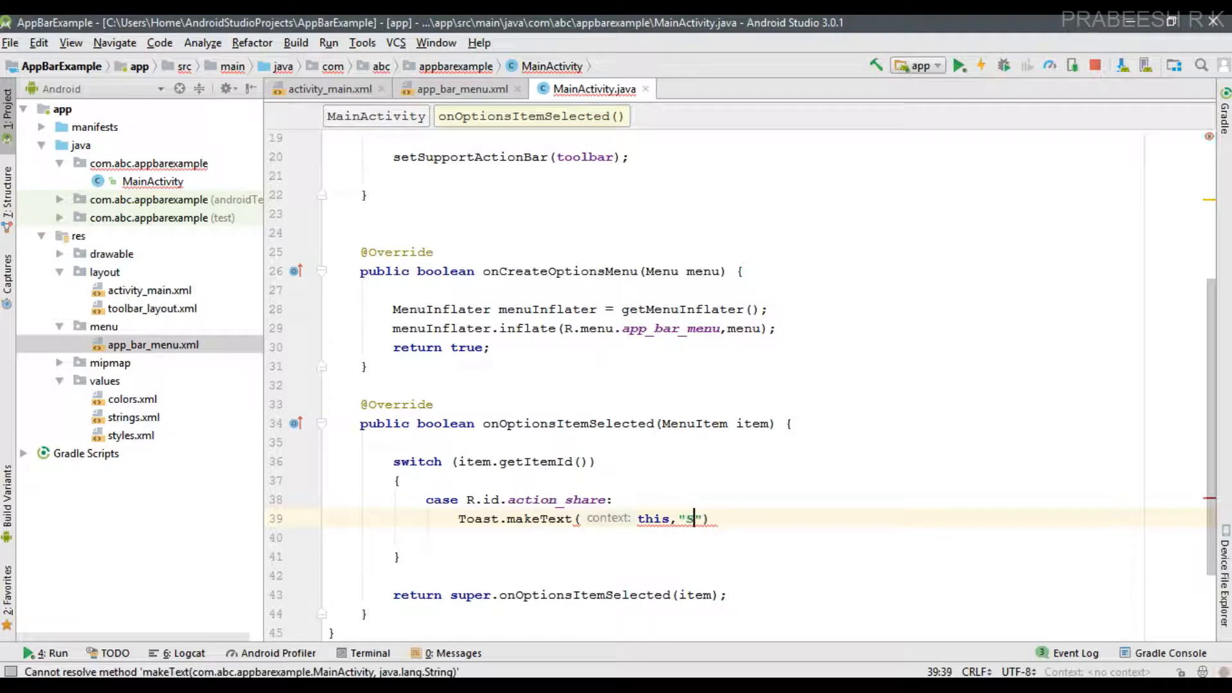
{"action": "type", "text": "hare option selected..."}
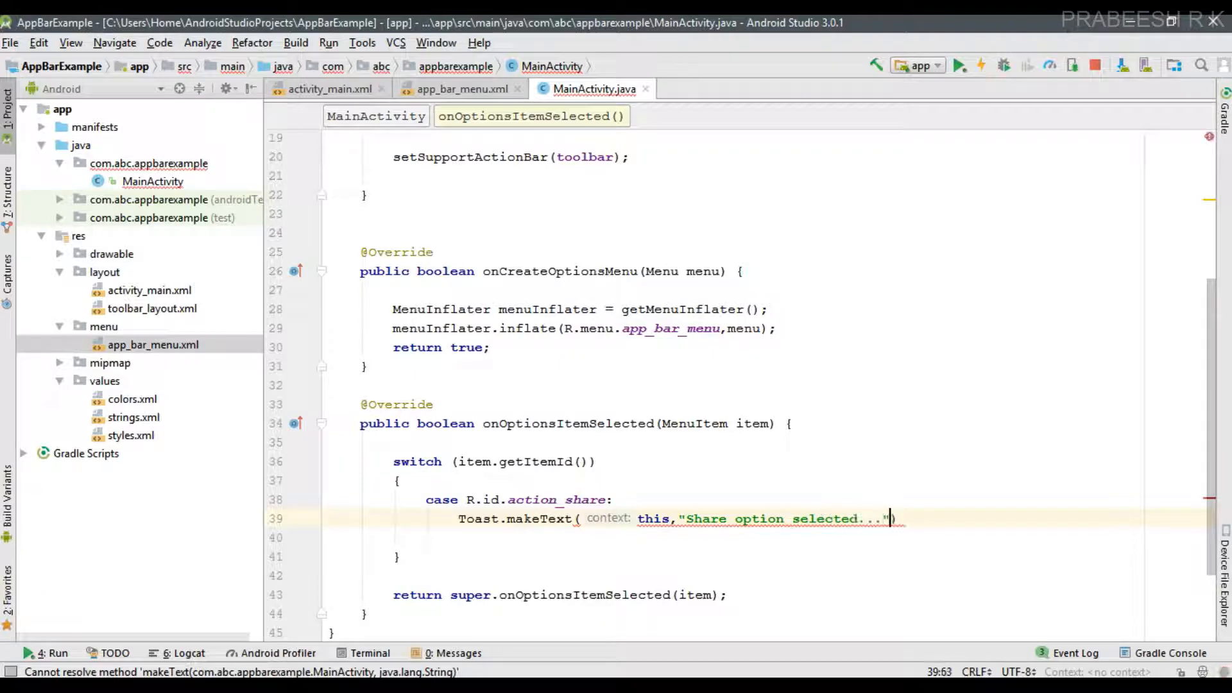
{"action": "type", "text": ",Toast.LENGTH_SHORT"}
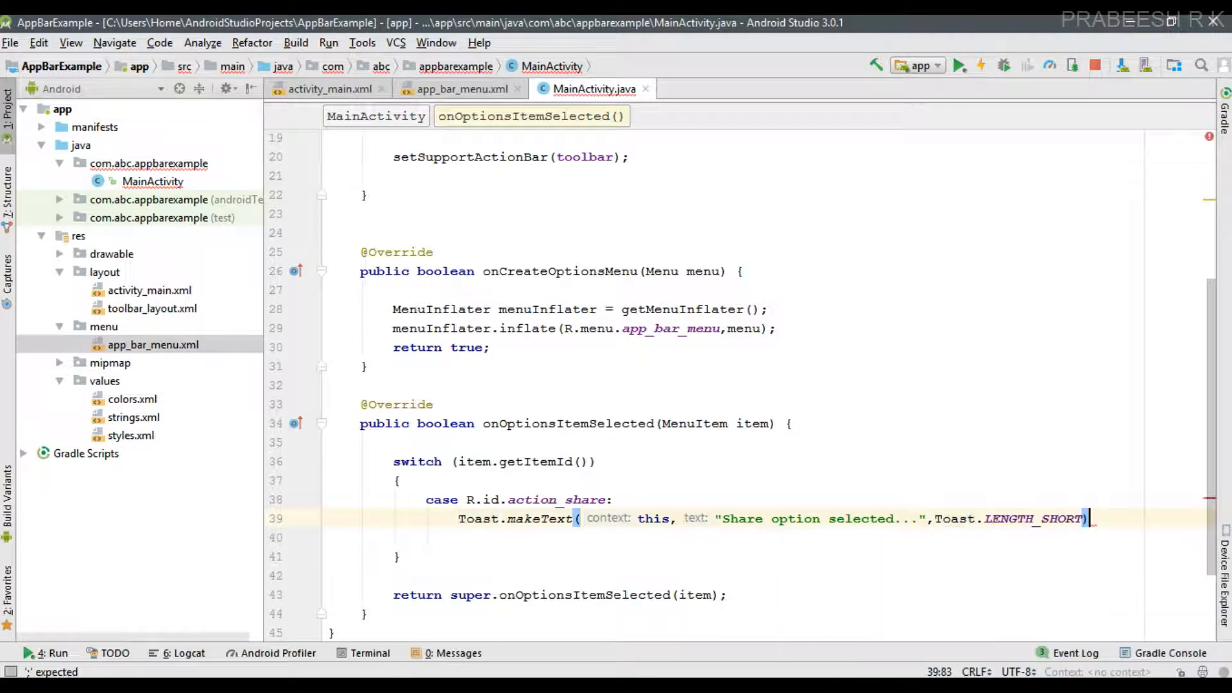
{"action": "type", "text": ".show();"}
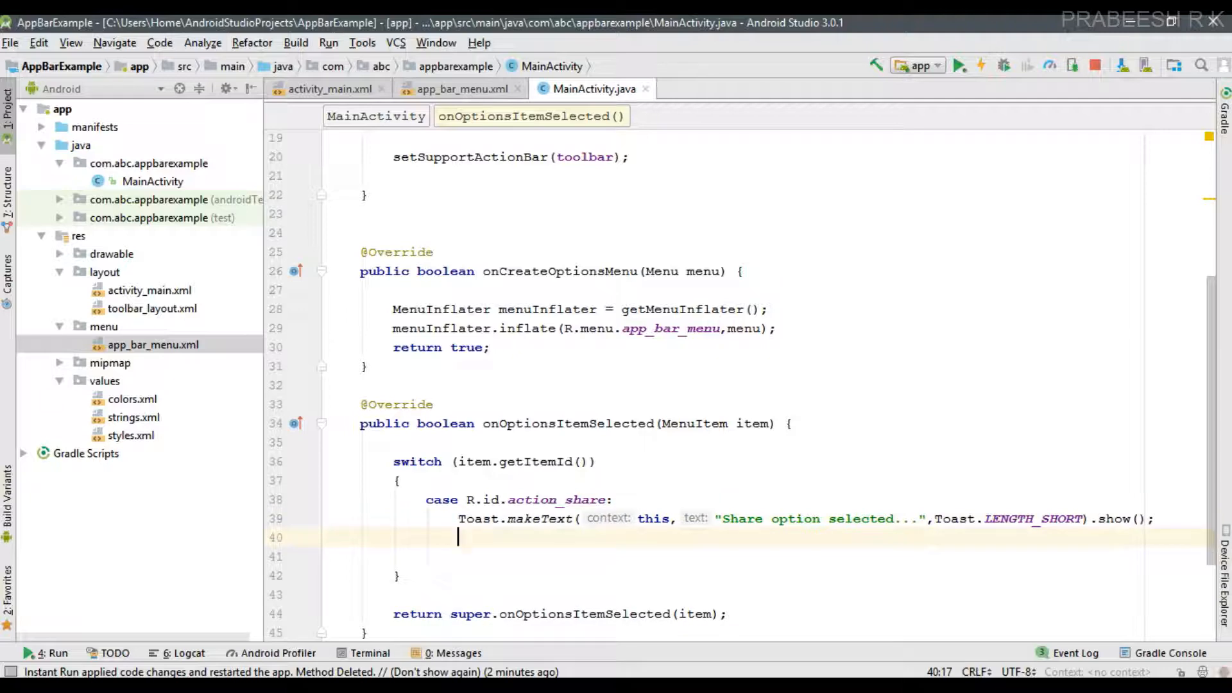
Step: End the share case with return true
{"action": "type", "text": "return"}
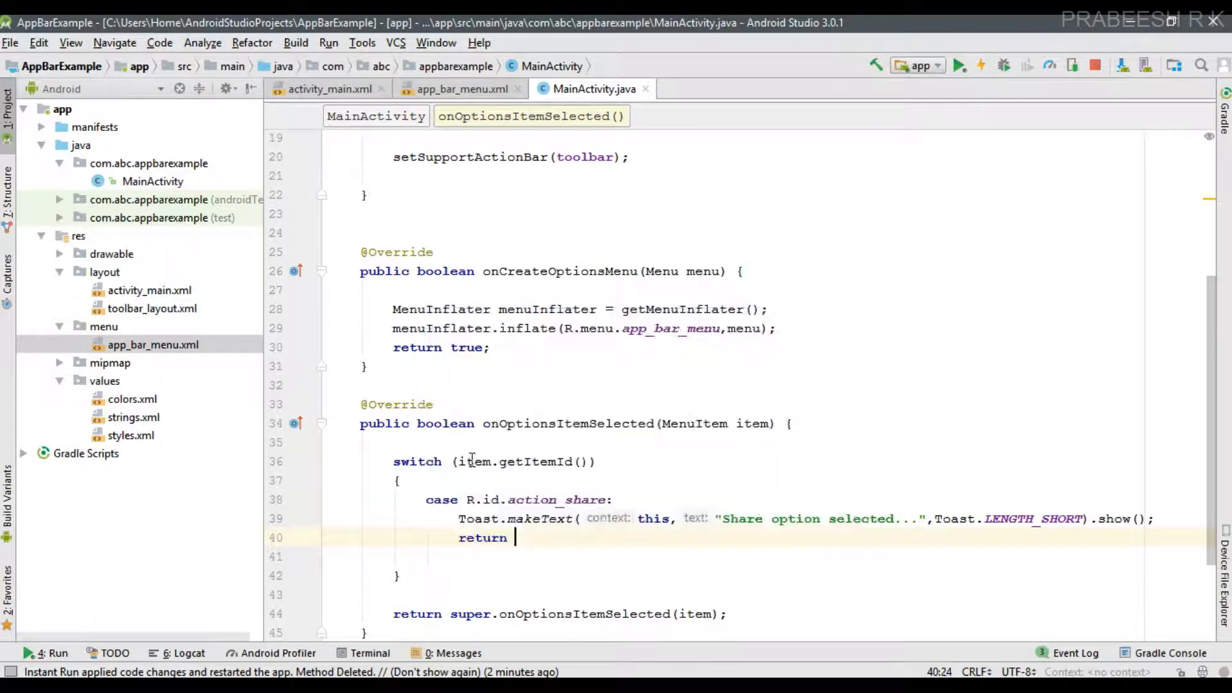
{"action": "type", "text": "true;"}
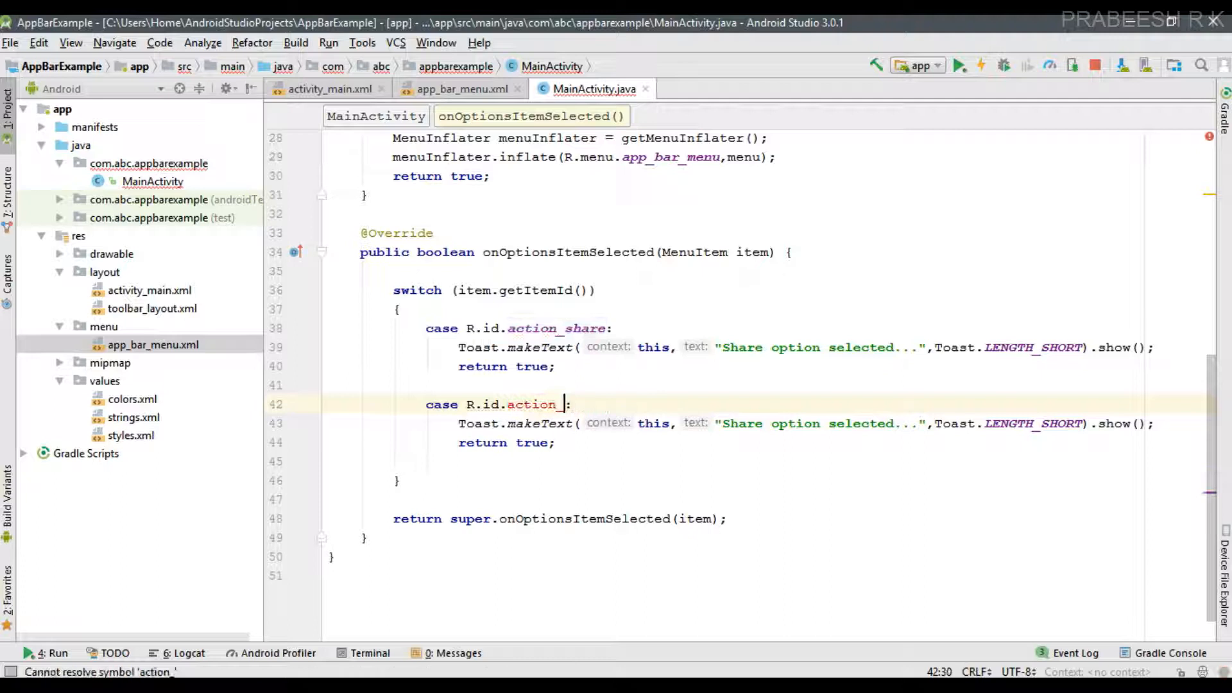
Step: Adapt the copied case to R.id.action_settings with toast text 'Settings option selected...'
{"action": "type", "text": "settings"}
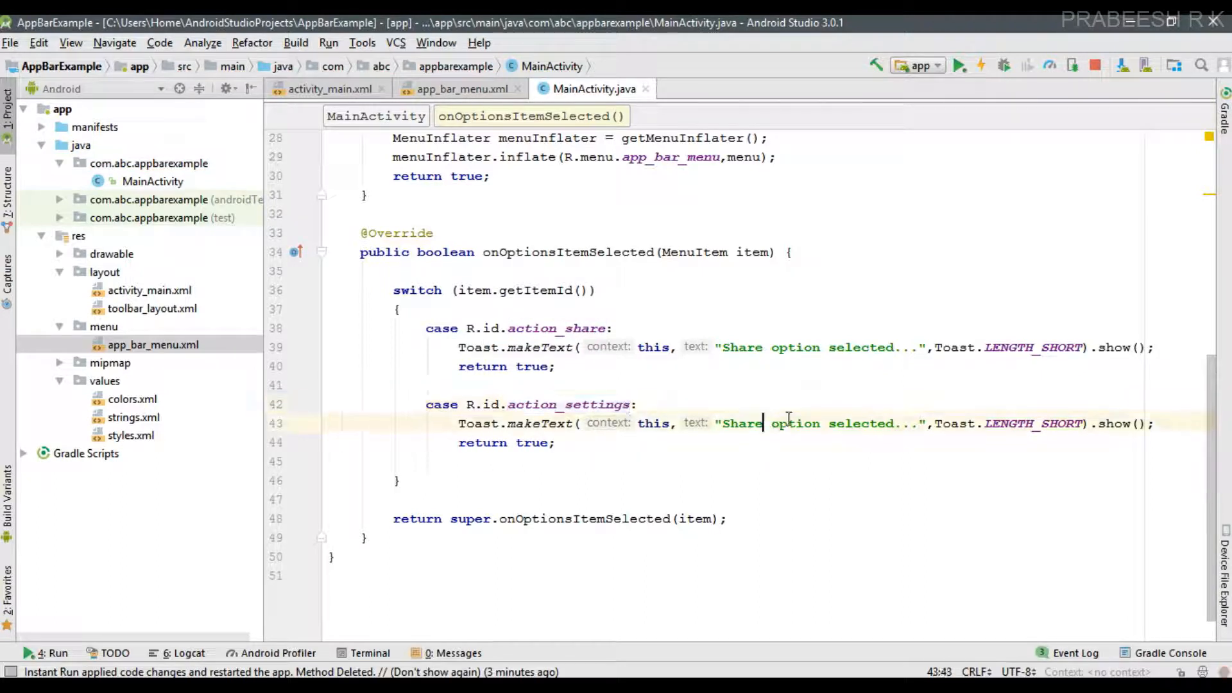
{"action": "type", "text": "Sett"}
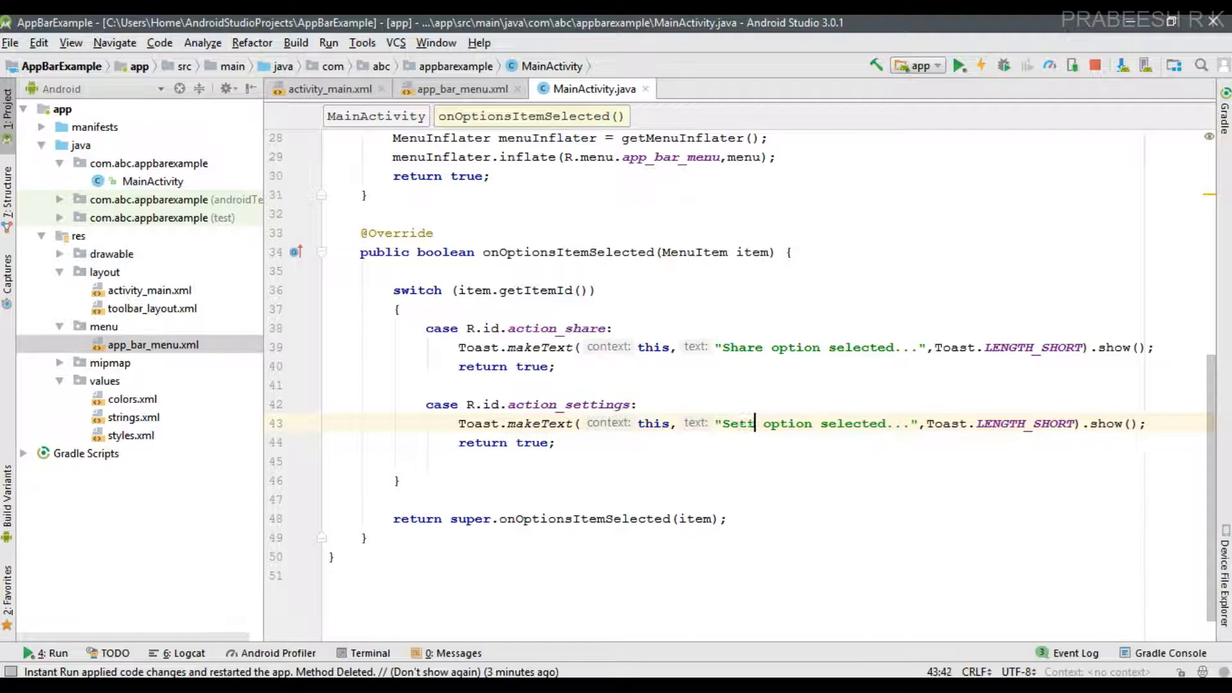
{"action": "type", "text": "ings"}
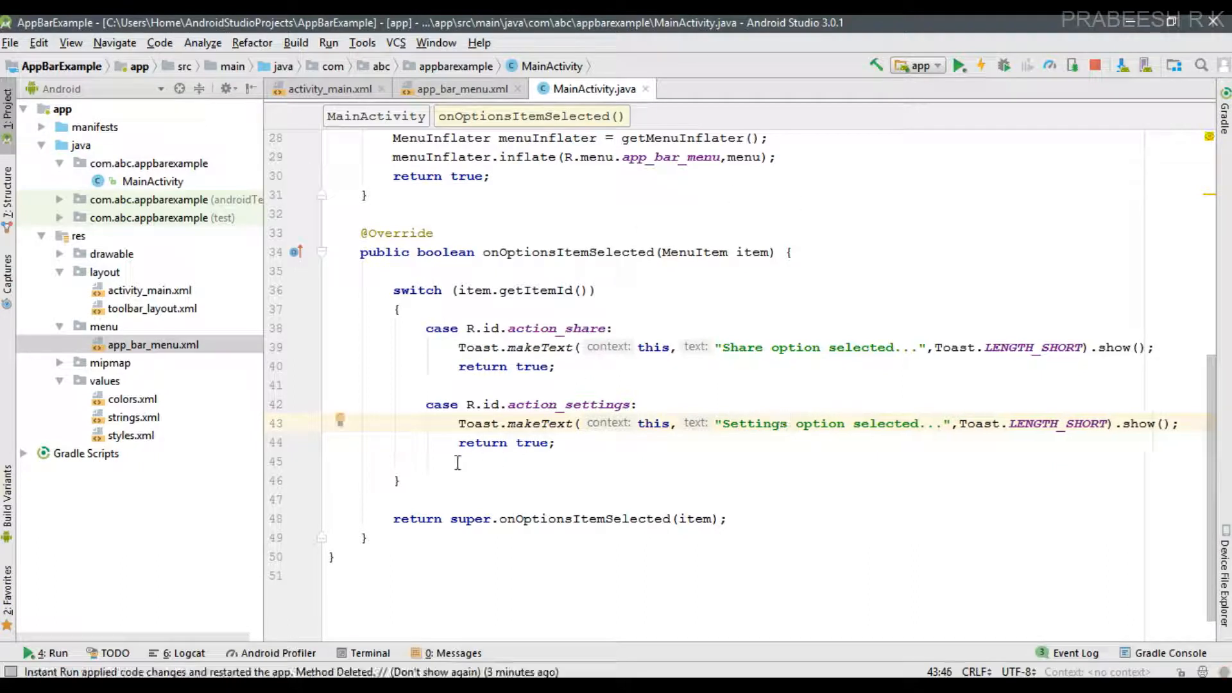
{"action": "mouse_move", "coordinate": [533, 461]}
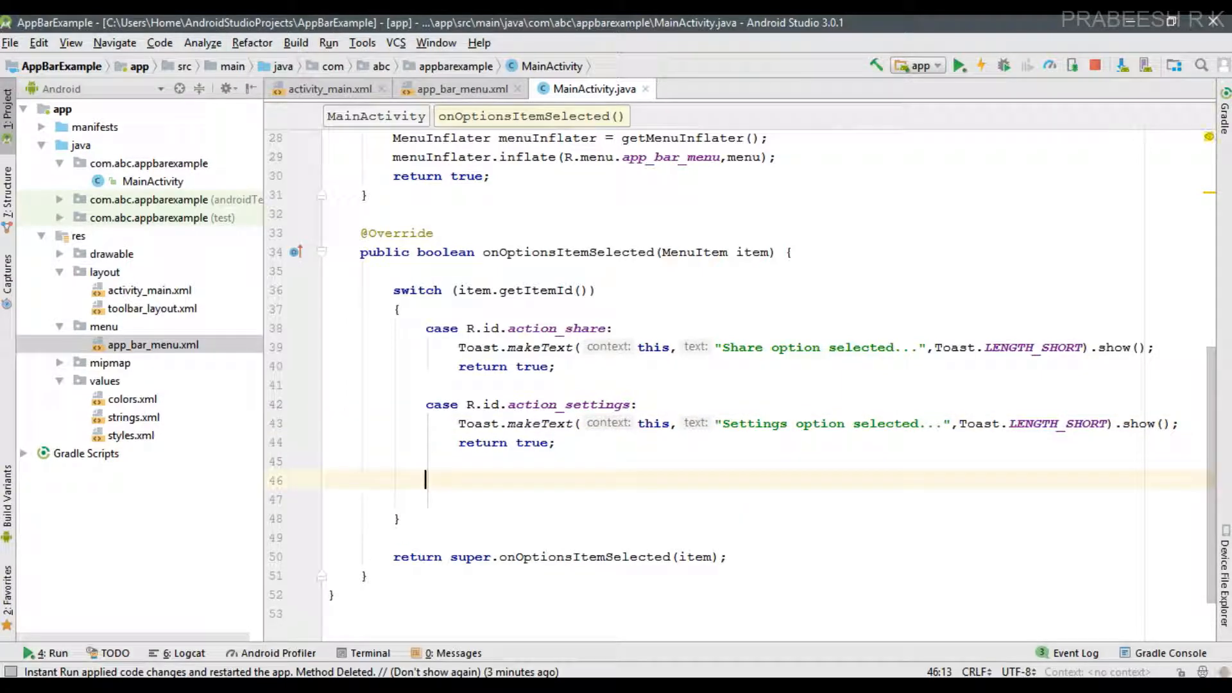
Step: Add a default case returning super.onOptionsItemSelected(item) and remove the trailing return after the switch
{"action": "type", "text": "default:"}
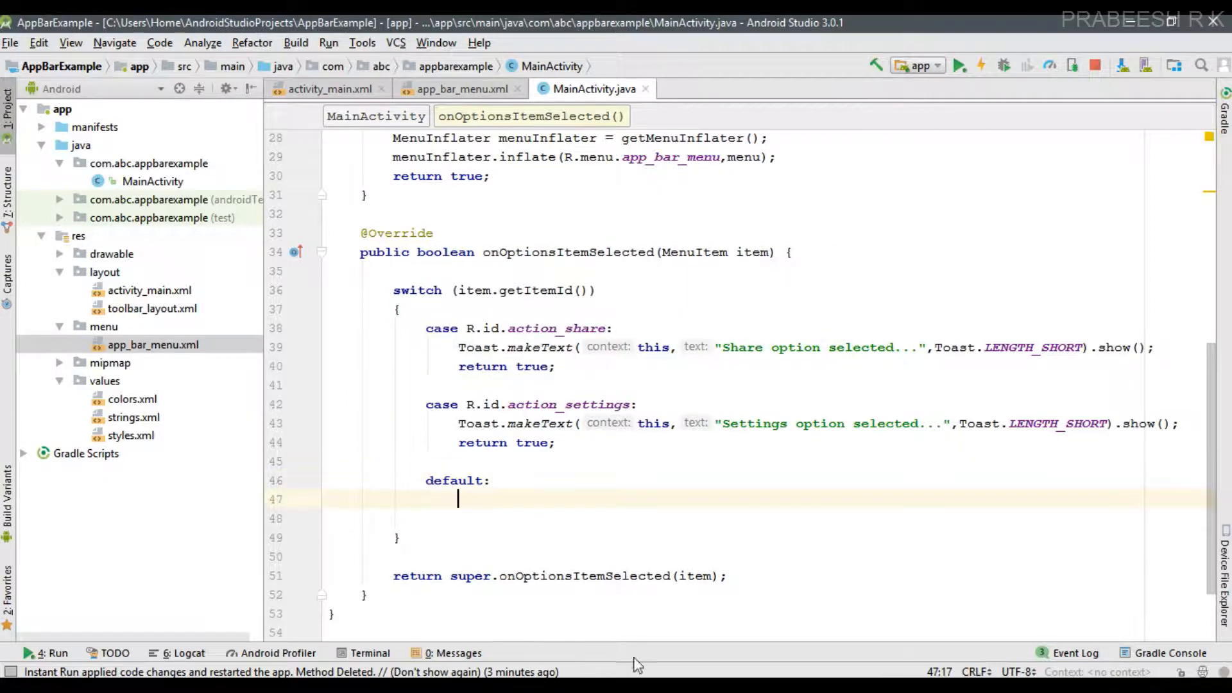
{"action": "scroll", "scroll_direction": "down", "scroll_amount": 3}
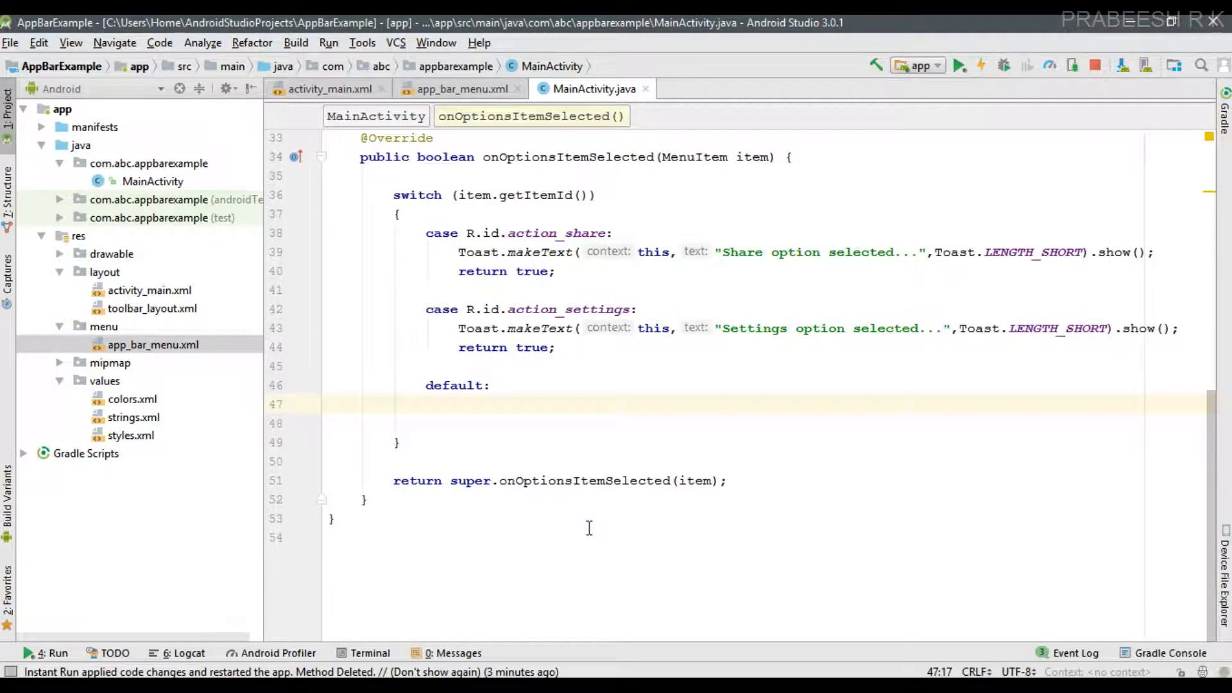
{"action": "mouse_move", "coordinate": [583, 516]}
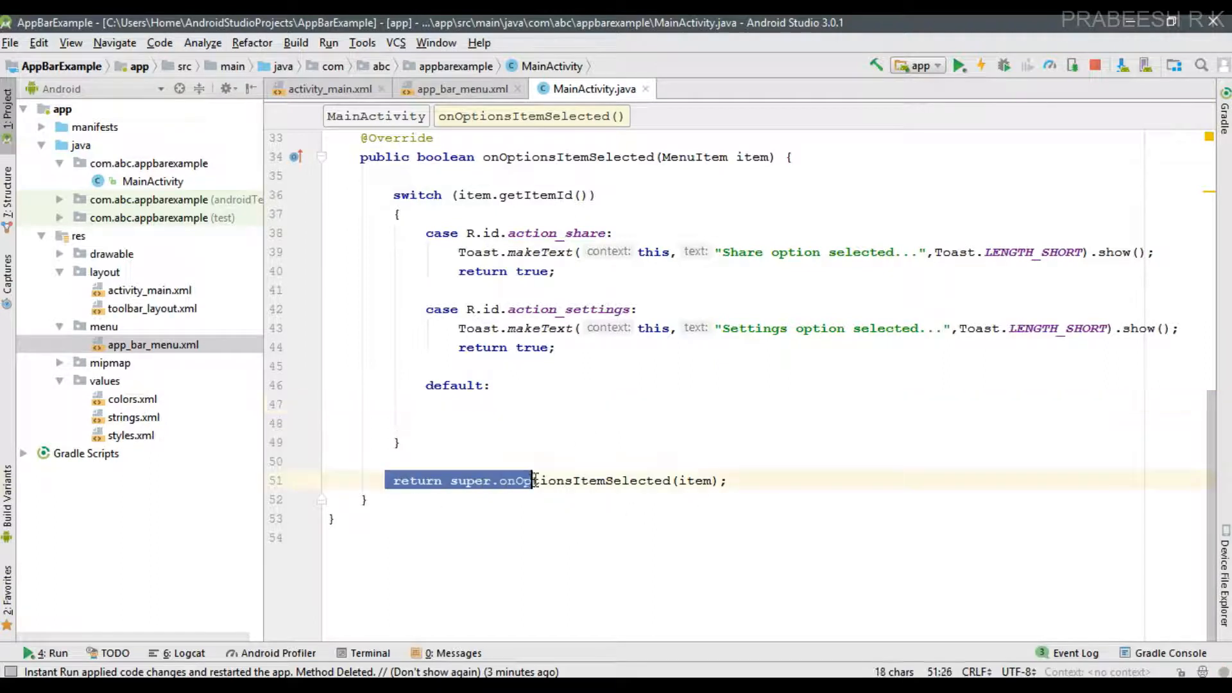
{"action": "key", "text": "Delete"}
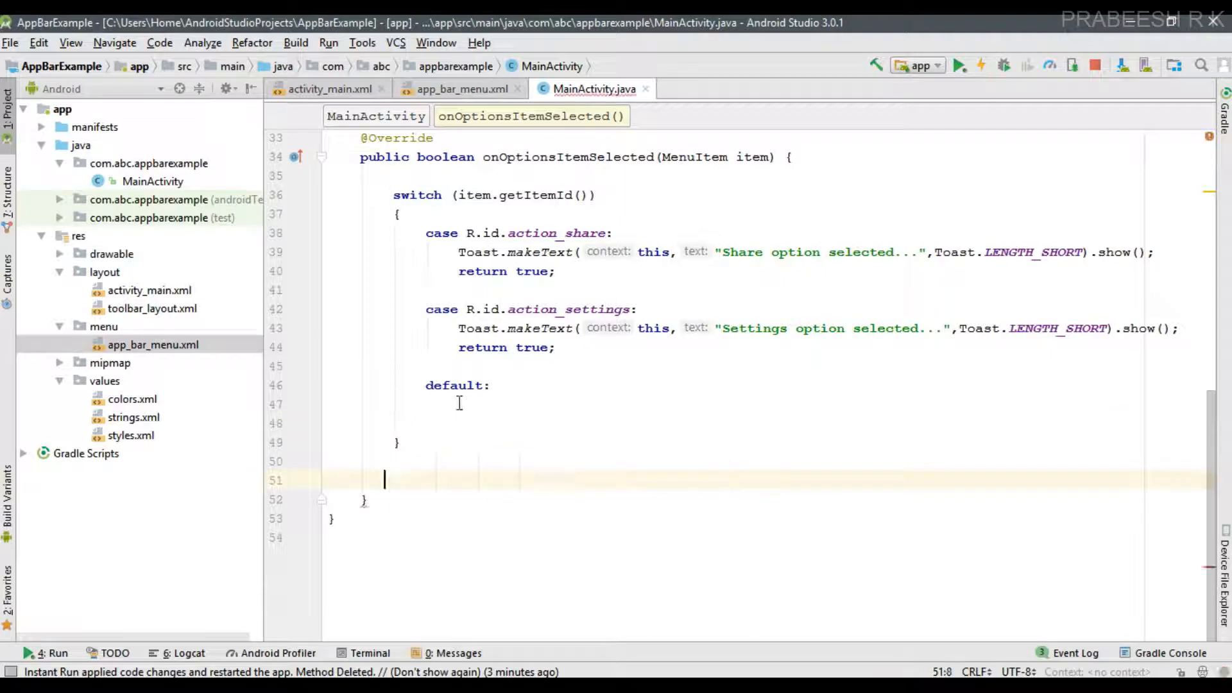
{"action": "type", "text": "return super.onOptionsItemSelected(item);"}
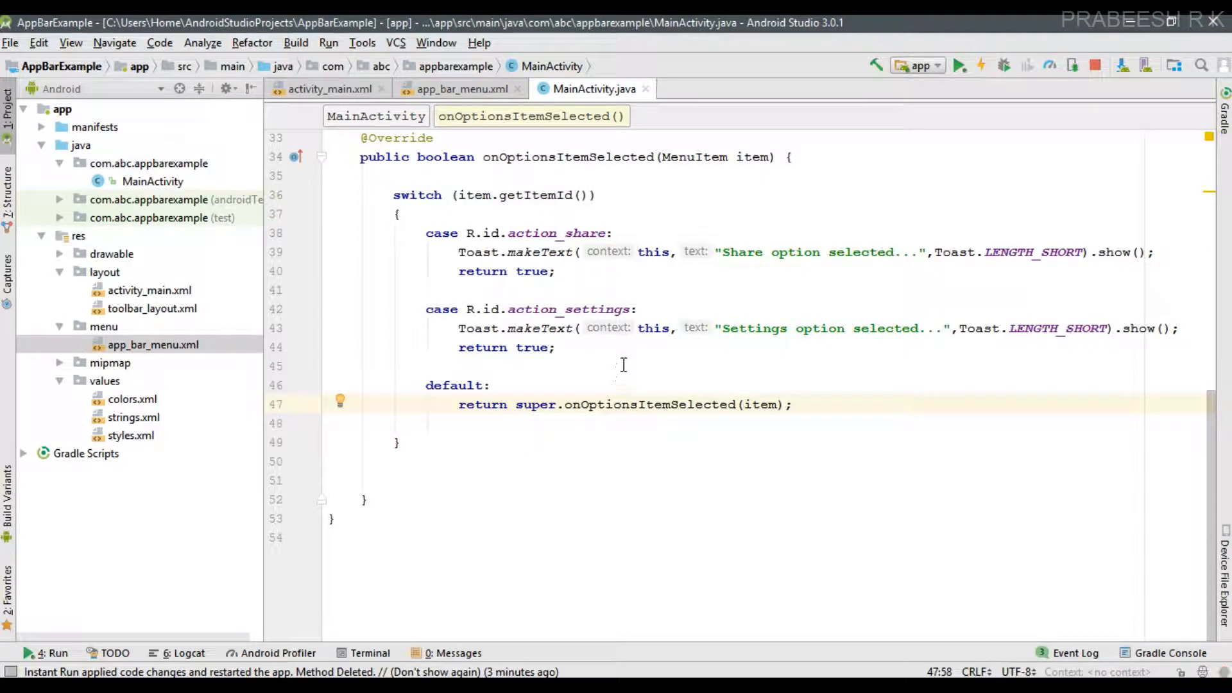
{"action": "mouse_move", "coordinate": [898, 216]}
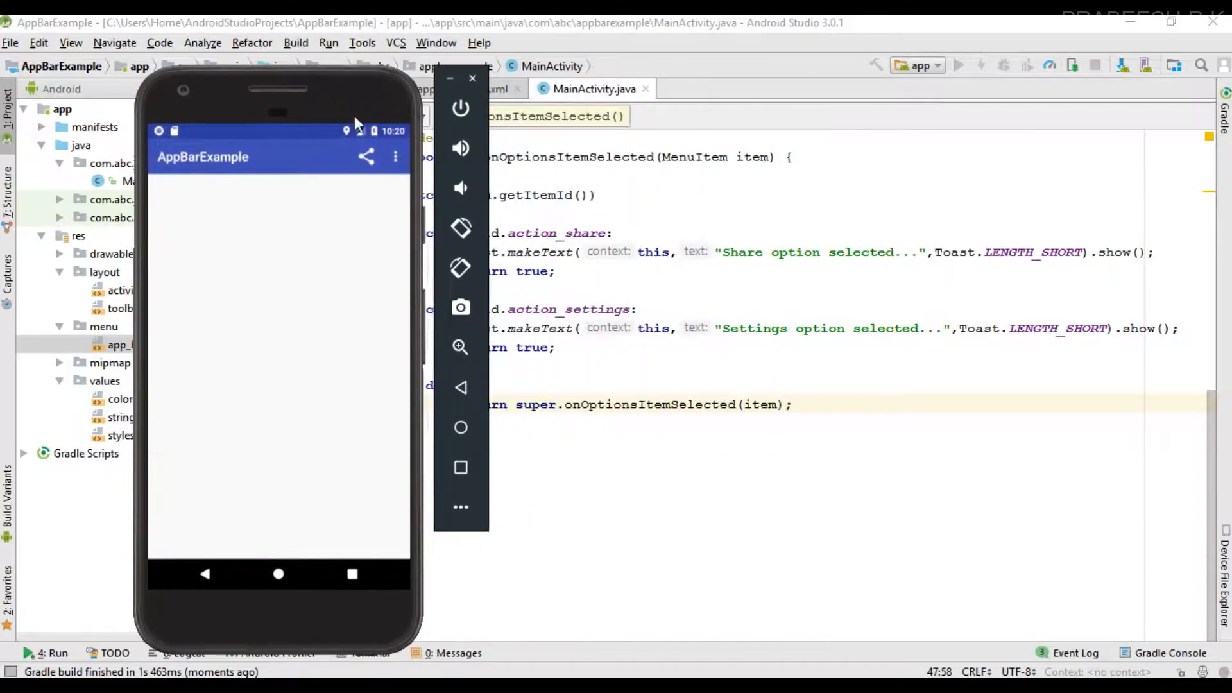
{"action": "mouse_move", "coordinate": [397, 158]}
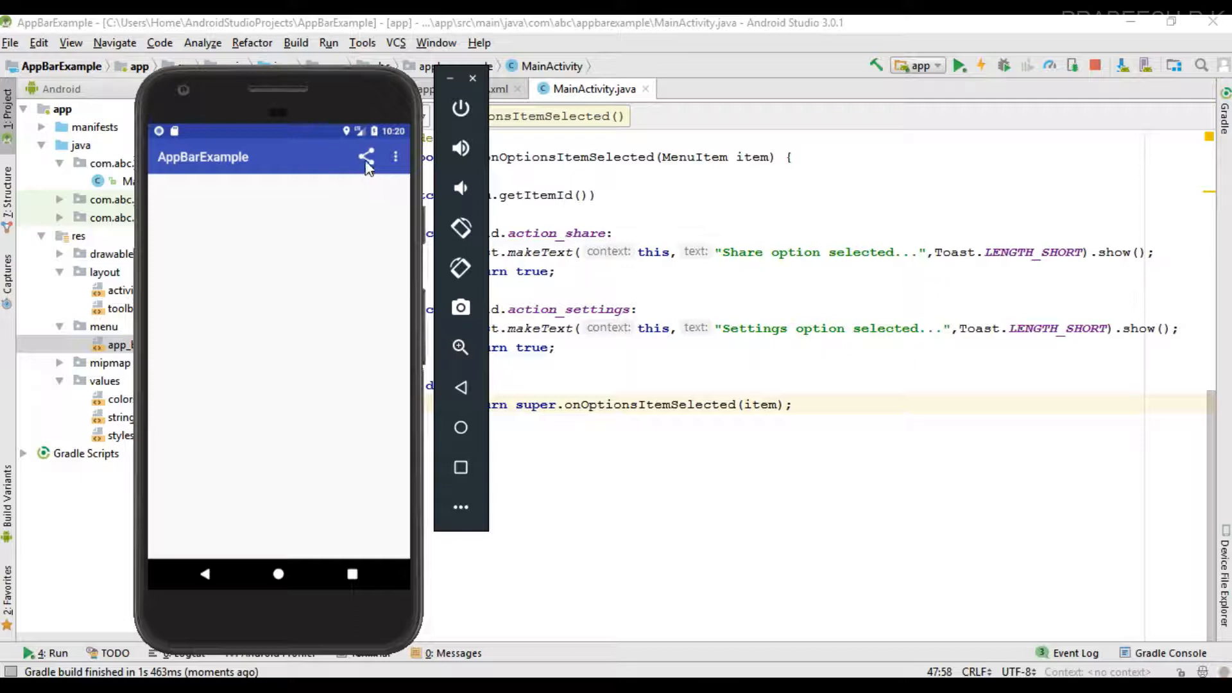
Step: In the running app, tap Share, then Settings from the overflow menu to see their toasts
{"action": "left_click", "coordinate": [367, 157]}
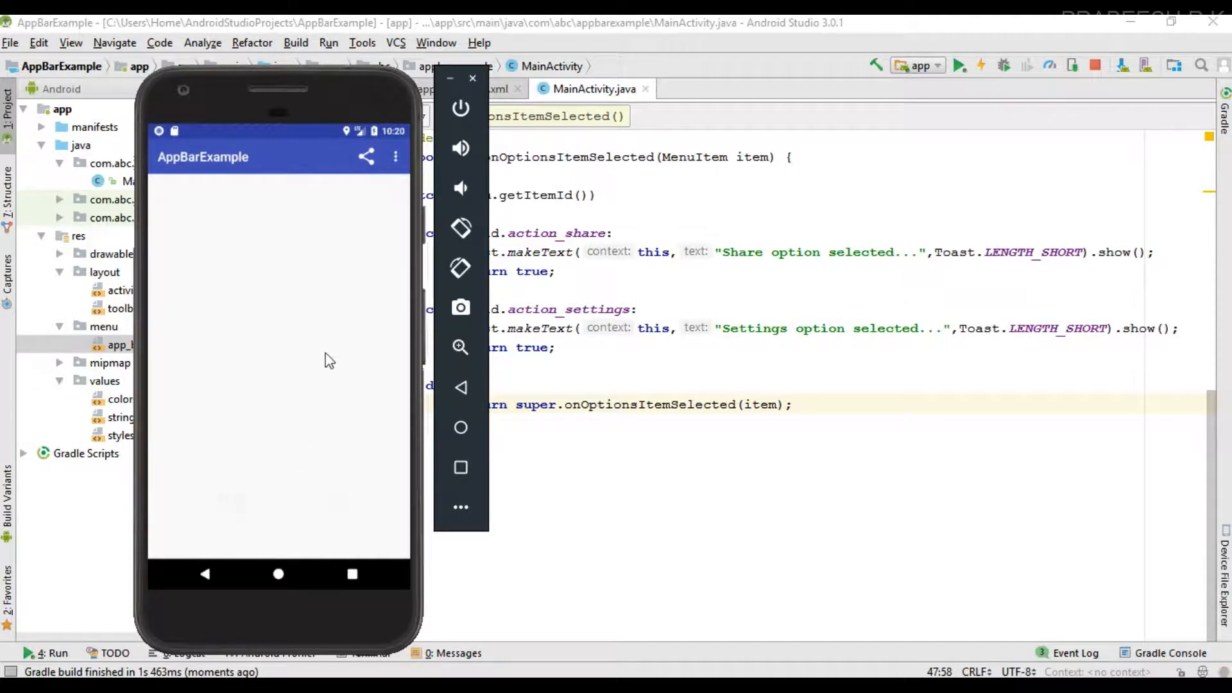
{"action": "mouse_move", "coordinate": [396, 155]}
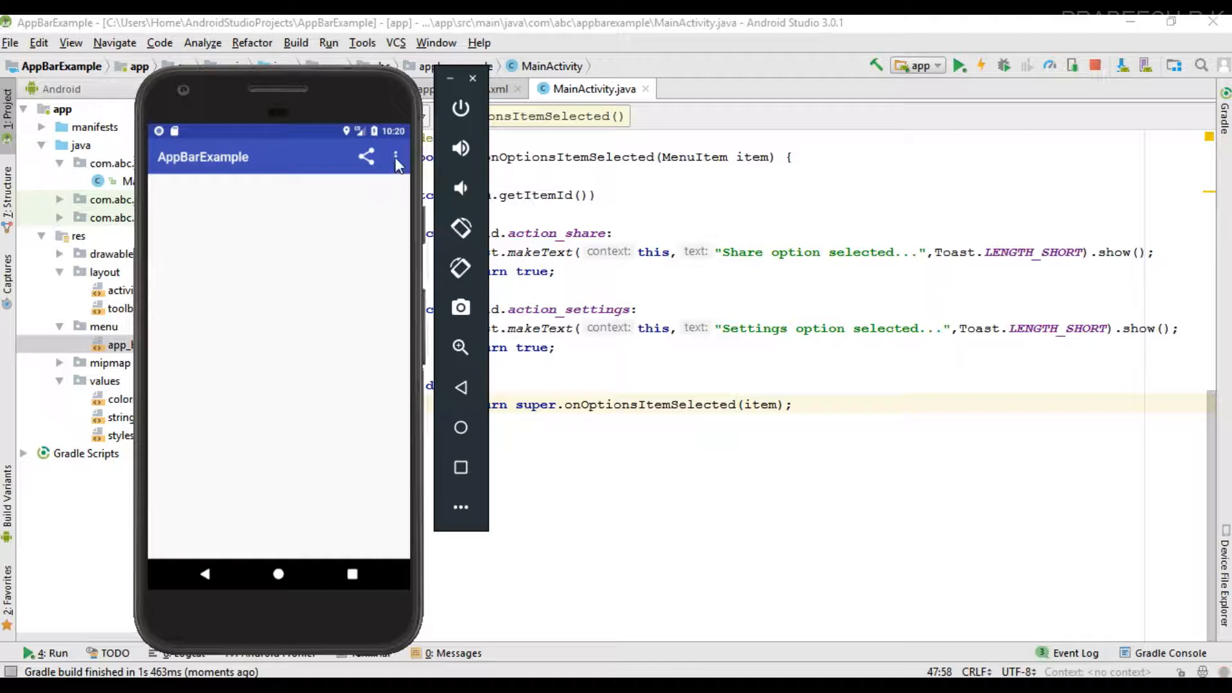
{"action": "left_click", "coordinate": [395, 157]}
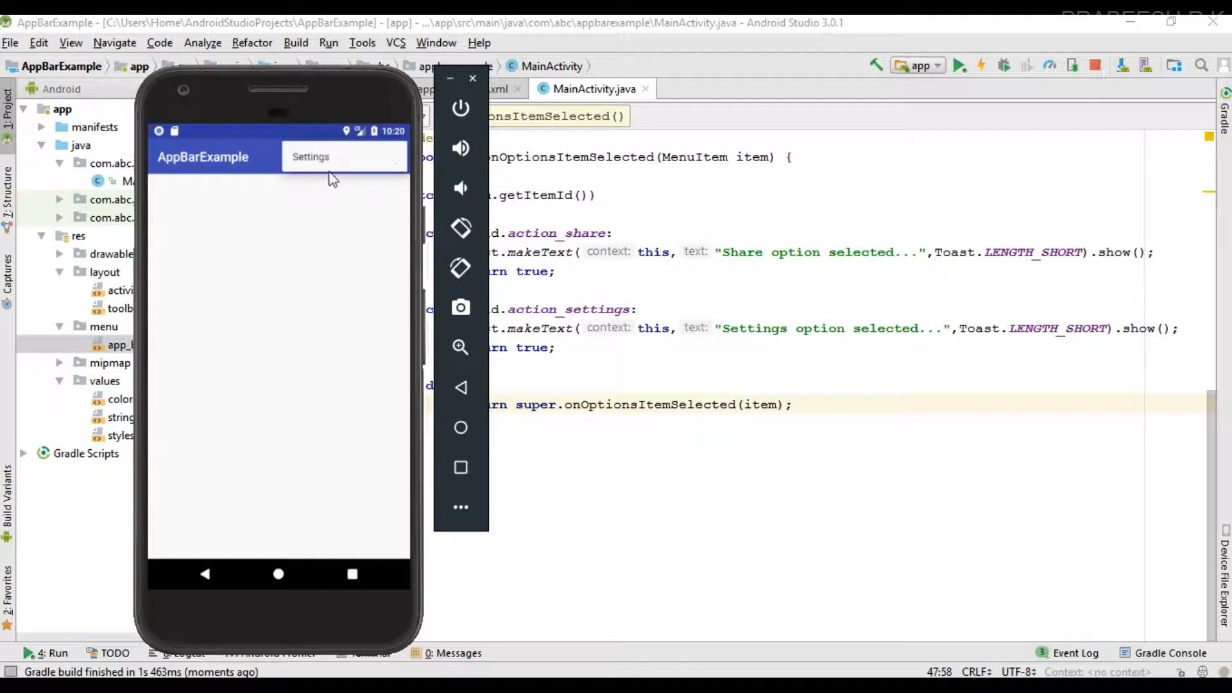
{"action": "left_click", "coordinate": [309, 157]}
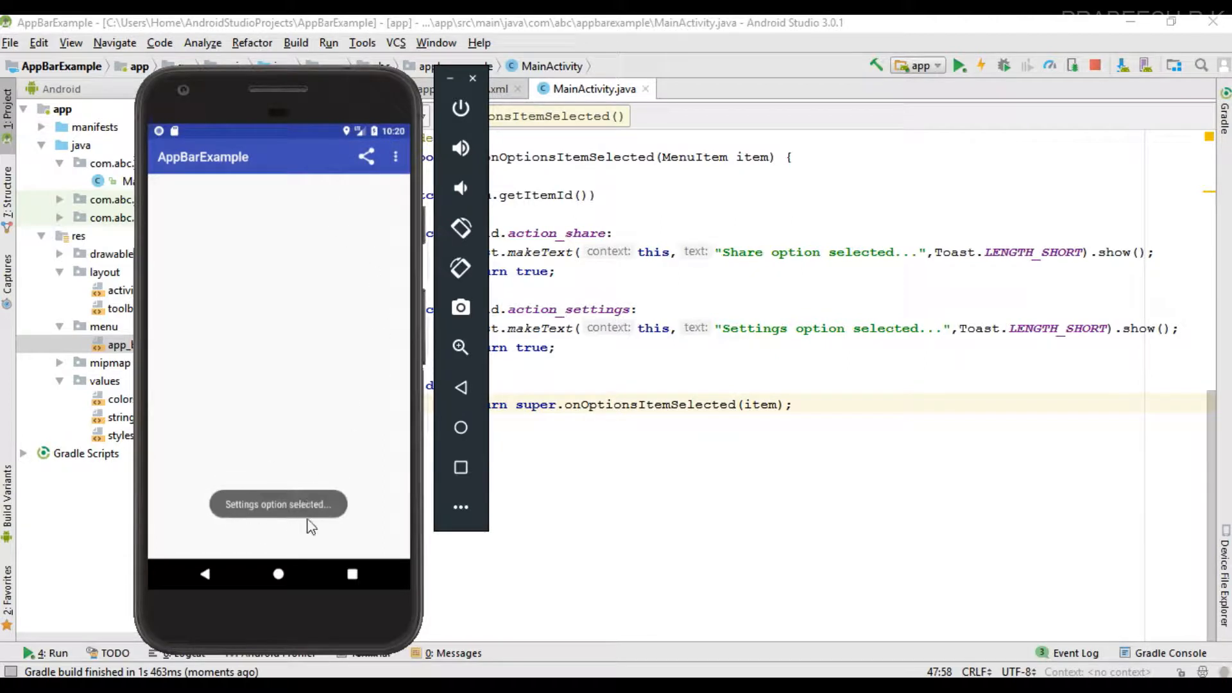